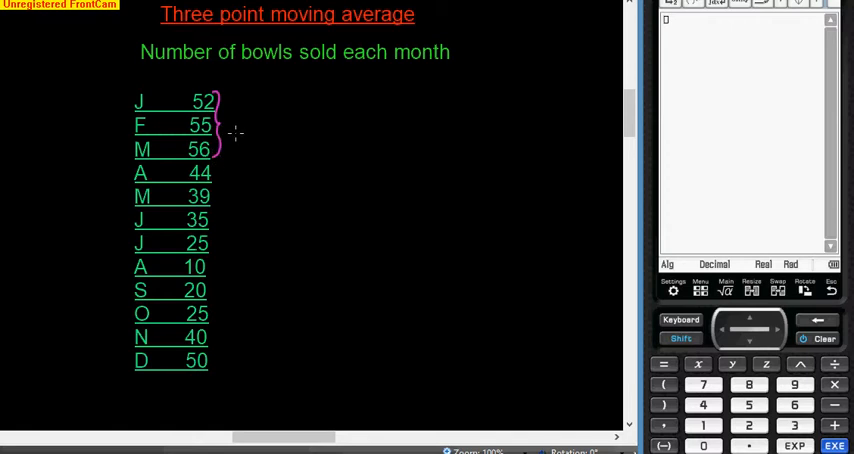
Draw a line beside the bracketed January–March group for its average.
drag(232, 133, 290, 133)
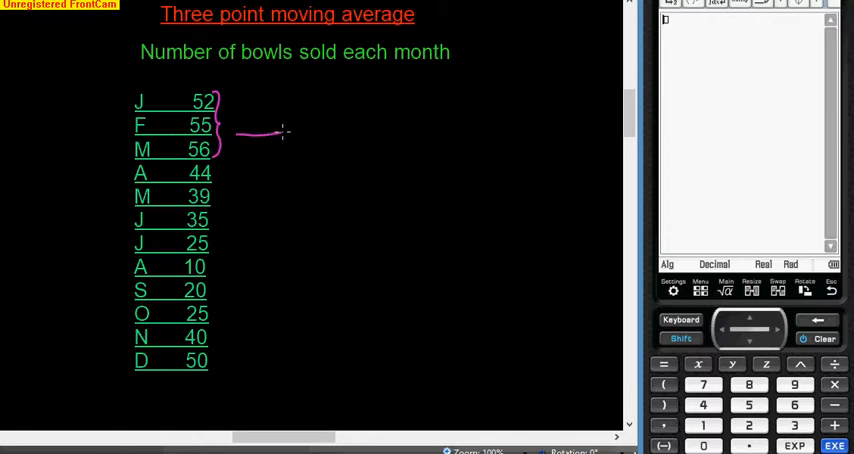
drag(255, 131, 285, 131)
text(163)
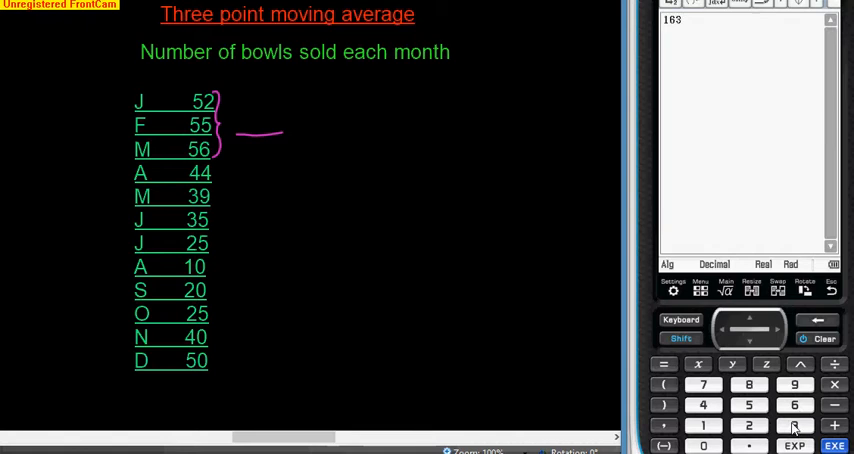
Divide the sum 163 by 3 and begin entering the second group's sum, 155.
click(831, 363)
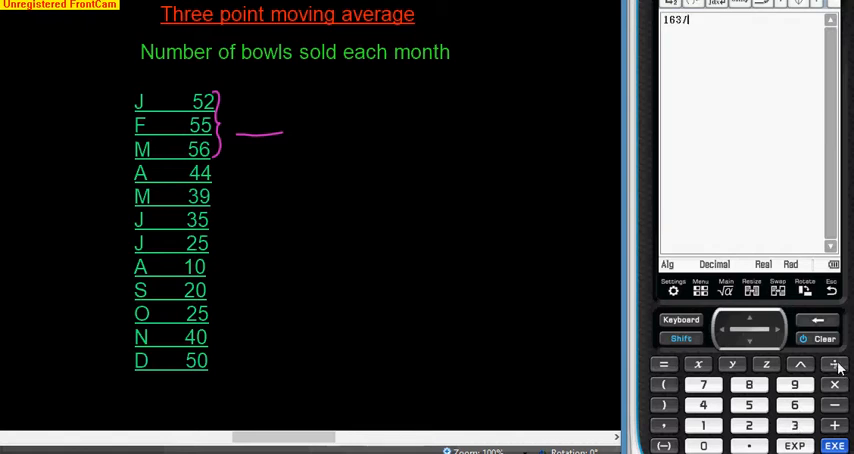
click(793, 425)
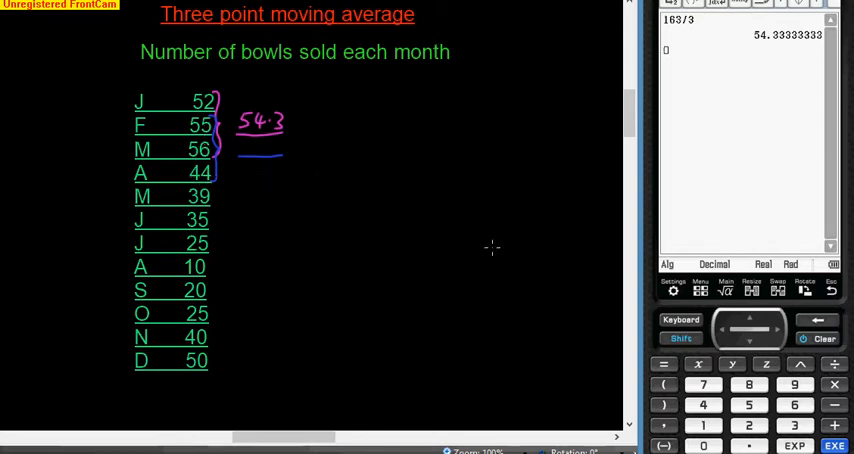
click(703, 425)
text(155/)
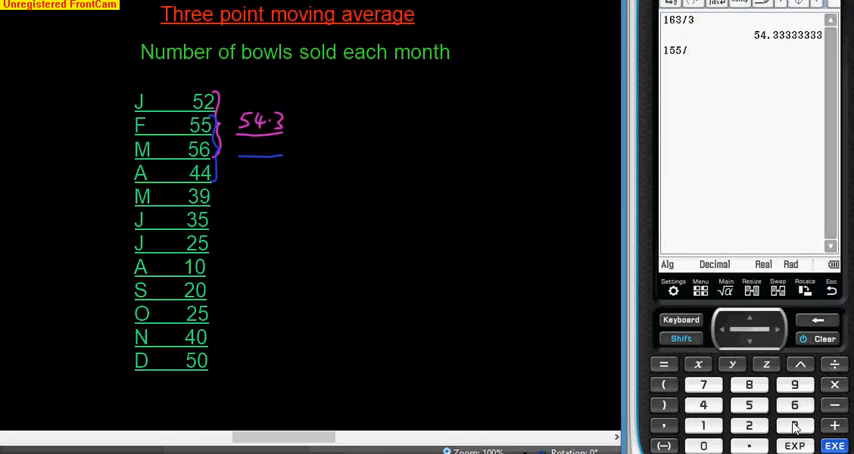
Divide 155 by 3 to get 51.67 for the February–April group.
click(834, 446)
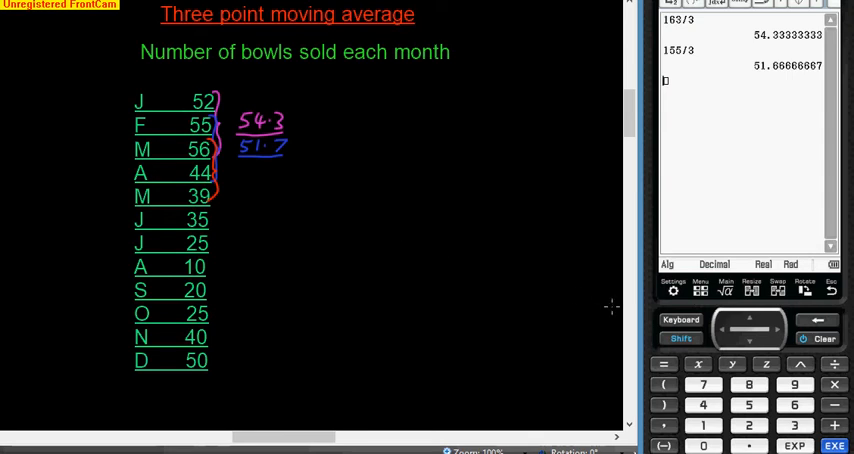
Compute 139 ÷ 3 and write 46.3 beside the March–May group.
click(703, 424)
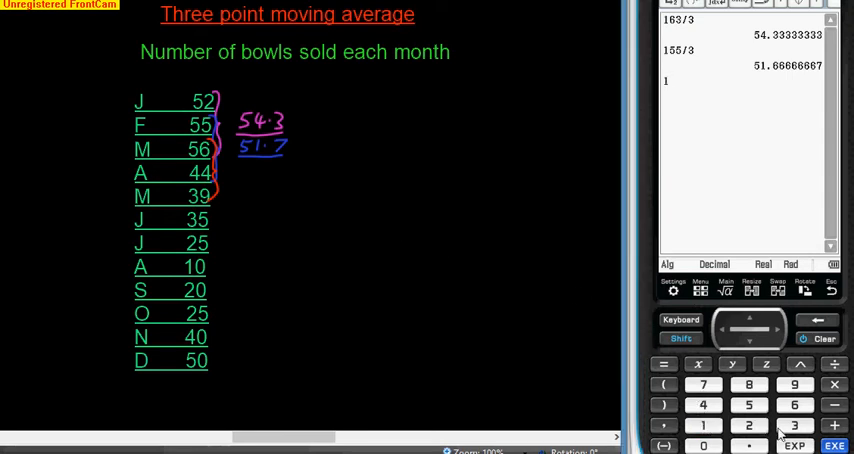
click(794, 385)
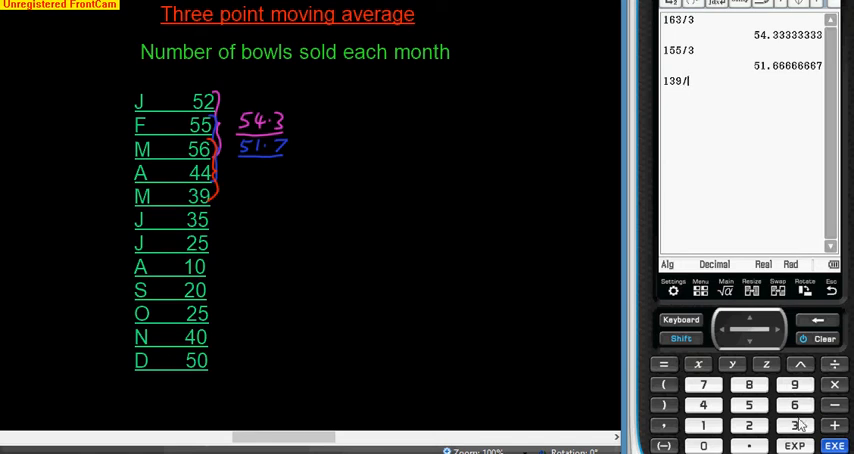
click(834, 446)
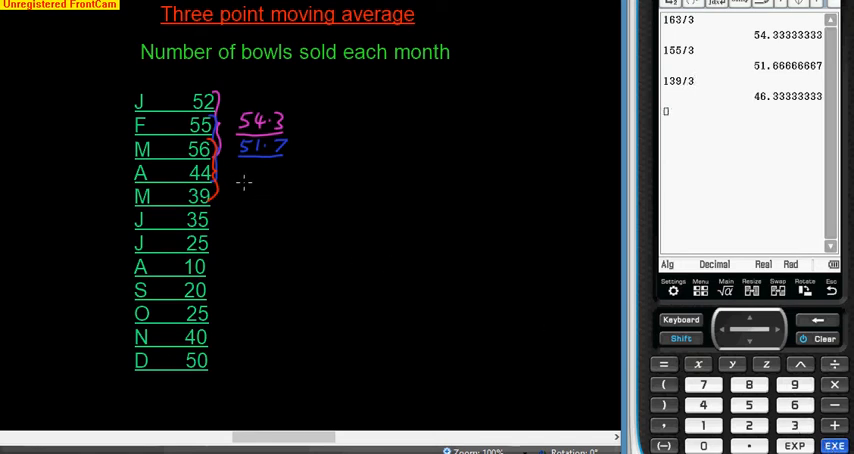
drag(244, 182, 285, 182)
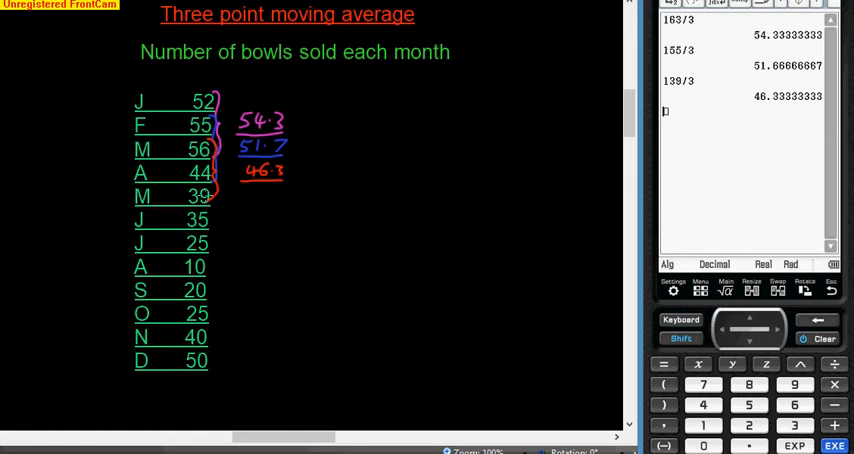
mouse_move(248, 218)
text(115)
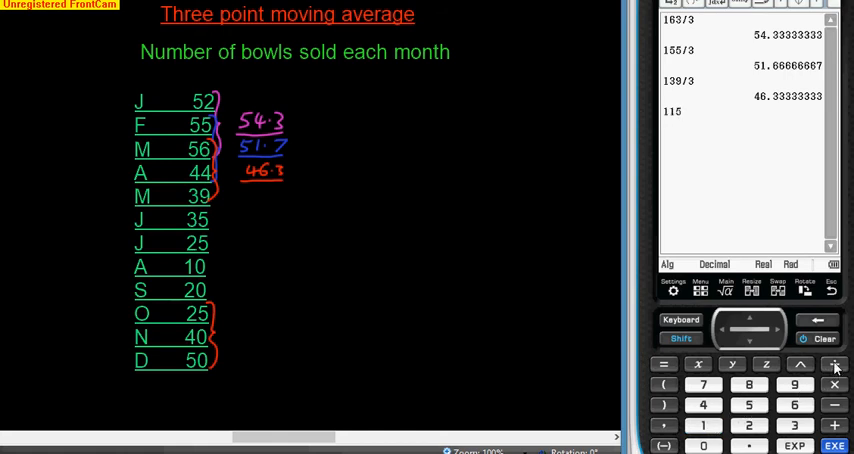
Divide 115 by 3 and start writing 38.3 beside October–December.
click(834, 446)
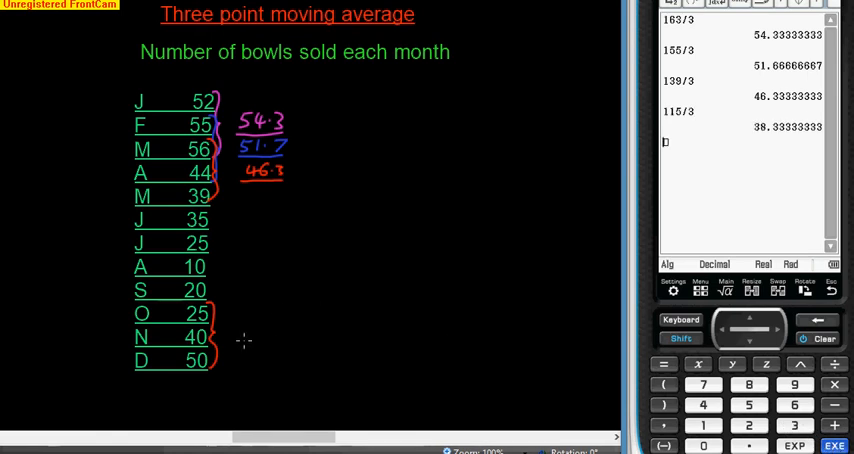
drag(242, 346, 280, 346)
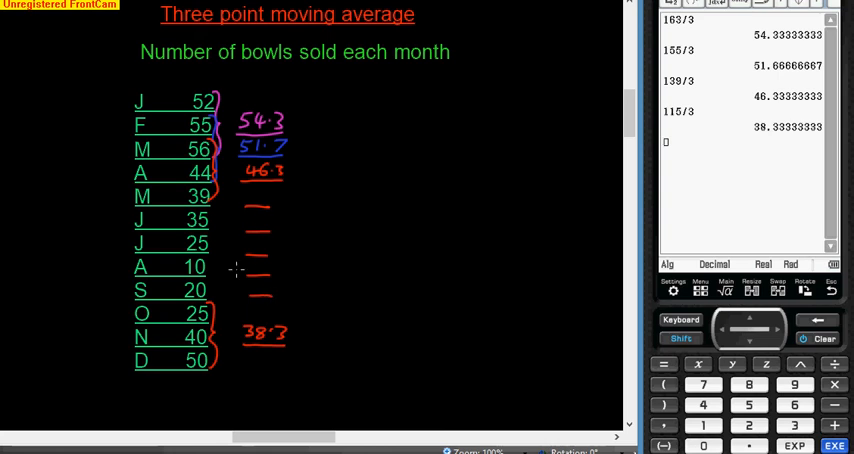
mouse_move(304, 362)
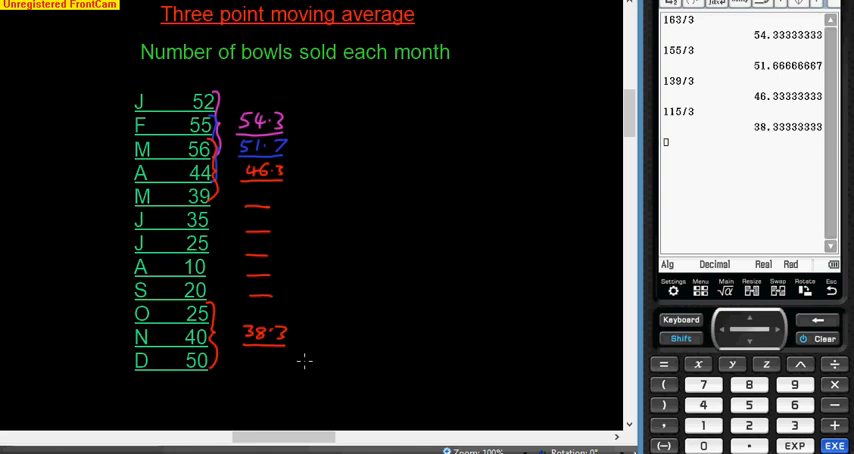